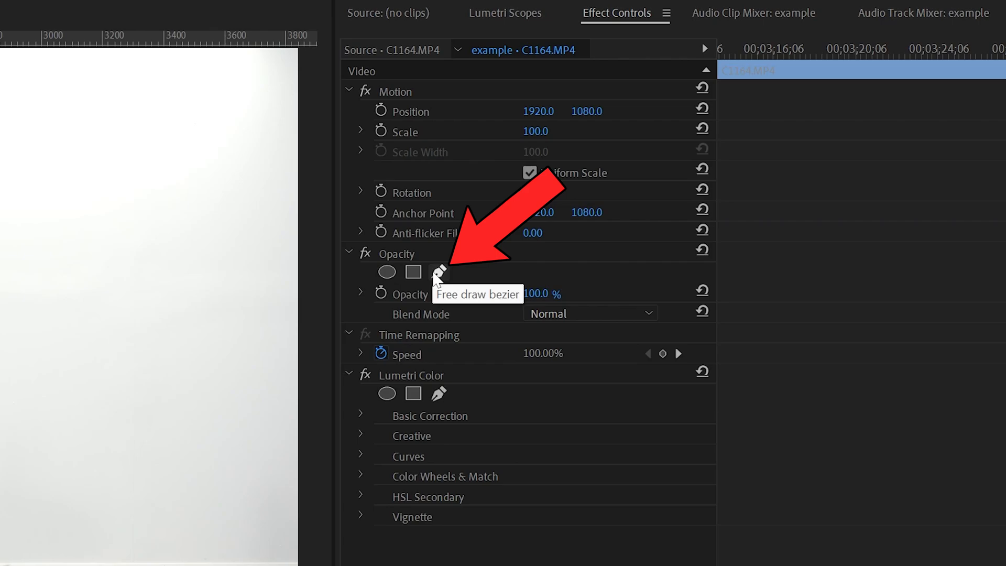
# Start a freehand bezier opacity mask on the C1164.MP4 clip.
pyautogui.click(438, 272)
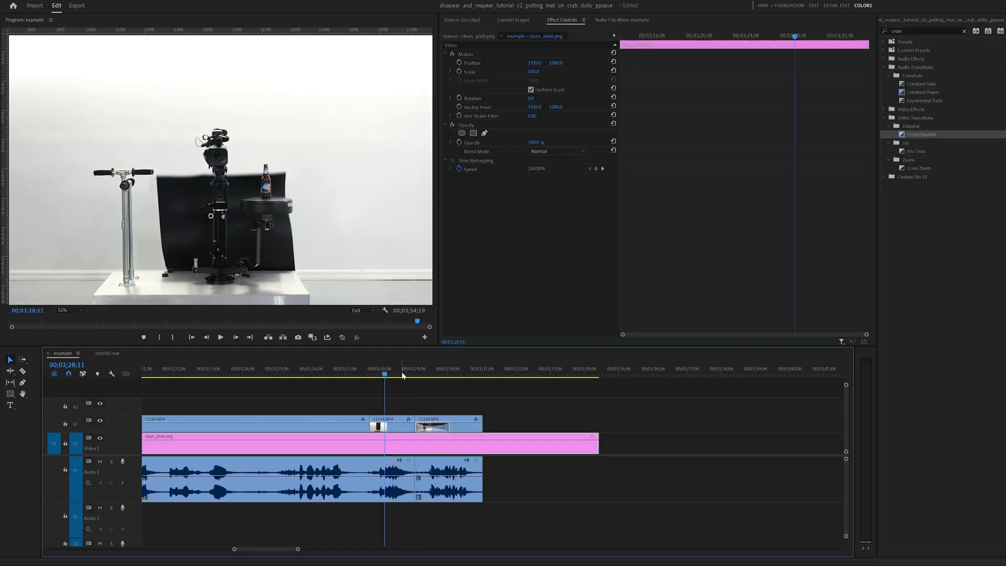
# Place the playhead near the cut between the C1164 clips.
pyautogui.click(220, 337)
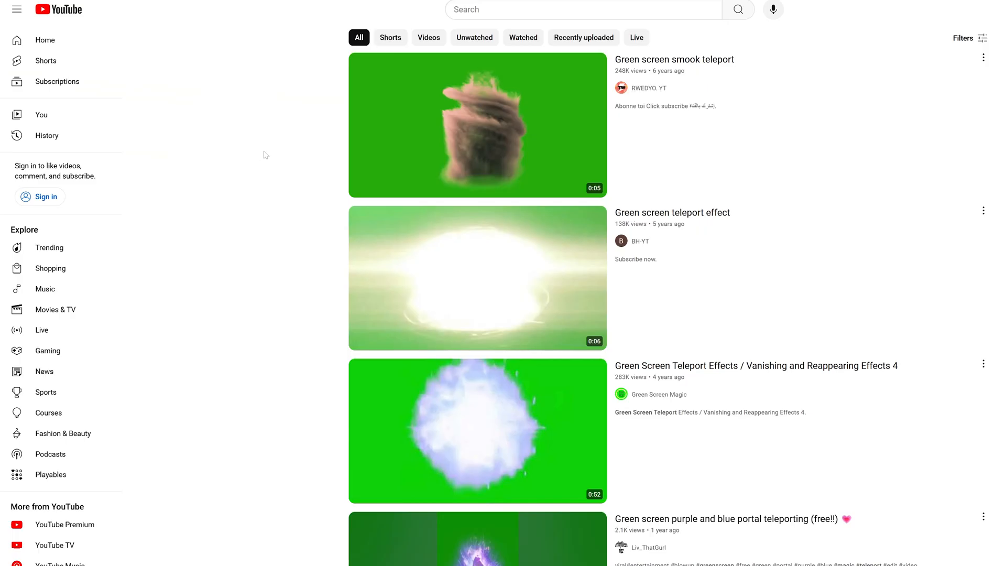
# Scroll through the green screen teleport effect results on YouTube.
pyautogui.scroll(-3)
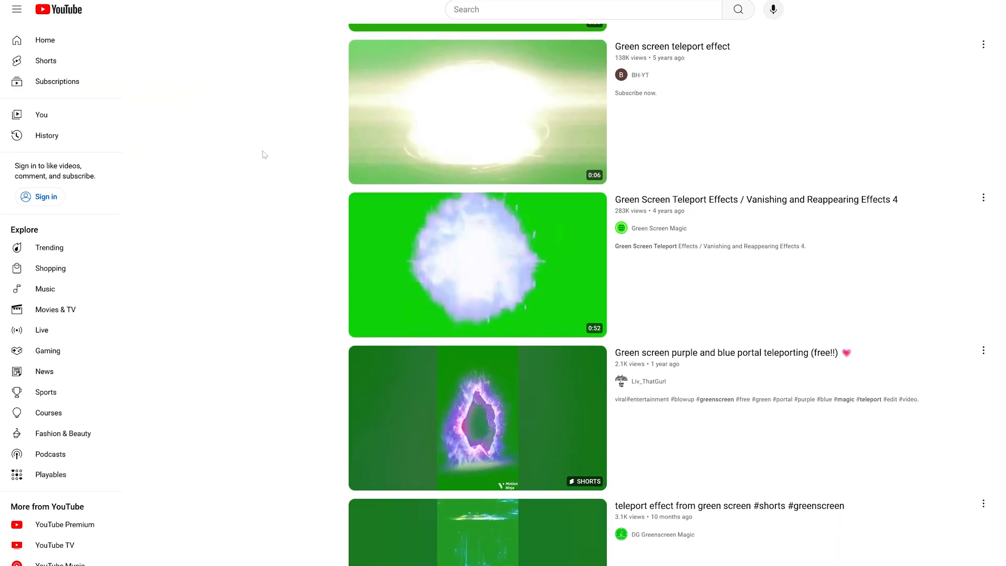
pyautogui.scroll(-3)
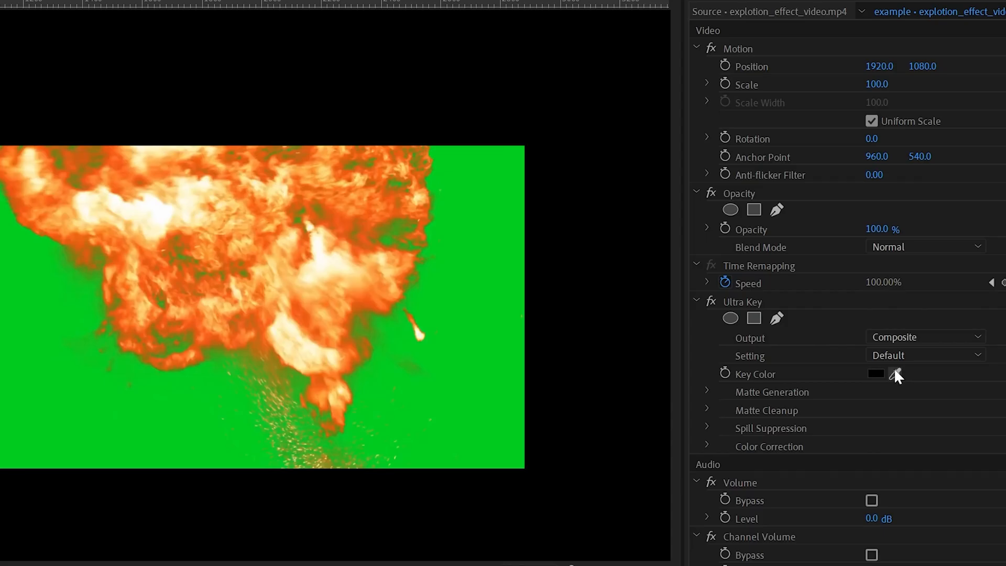
# Sample the green screen as the Ultra Key colour on explosion_effect_video.mp4.
pyautogui.click(896, 374)
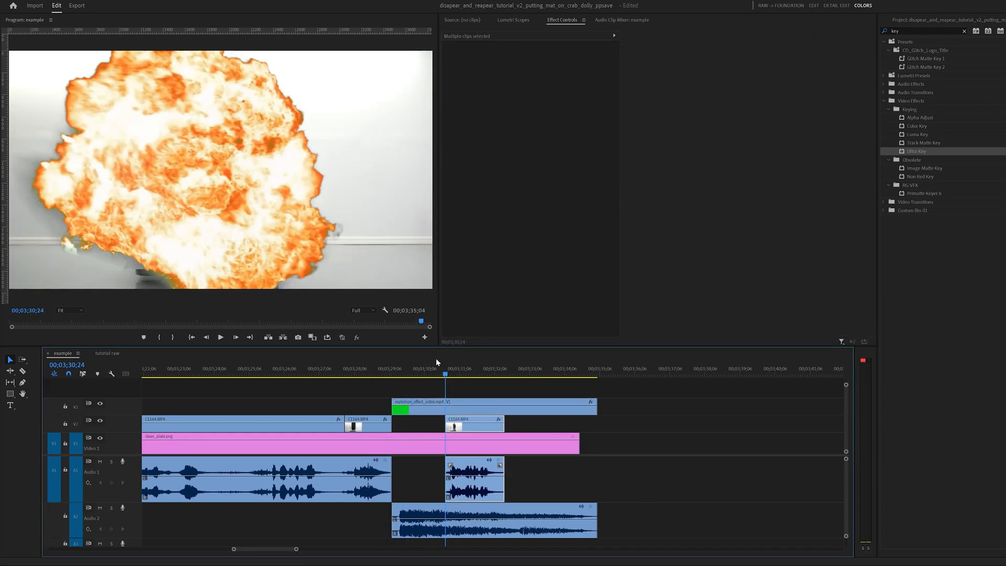
# Move the playhead into the explosion clip on V3.
pyautogui.click(492, 403)
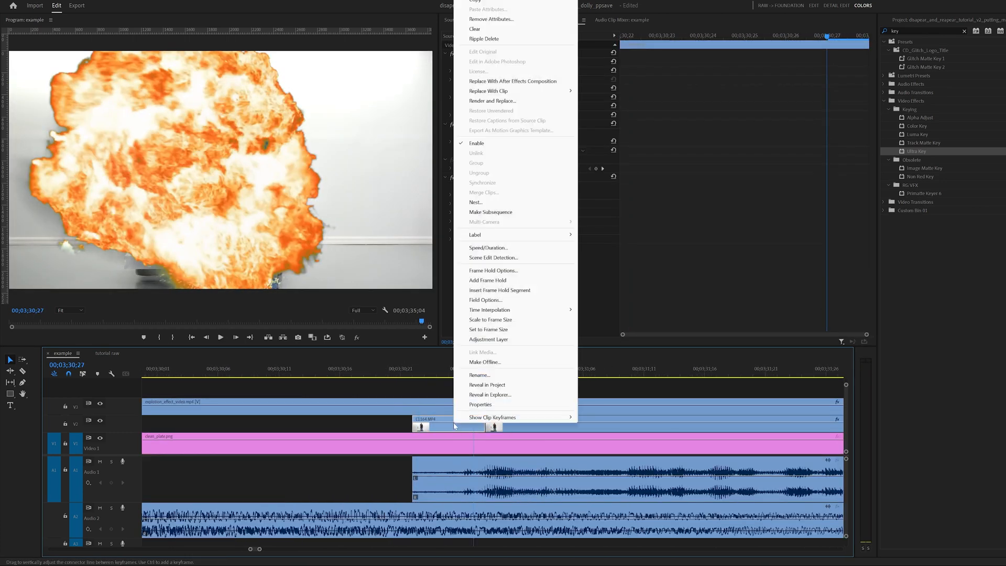
pyautogui.moveTo(486, 280)
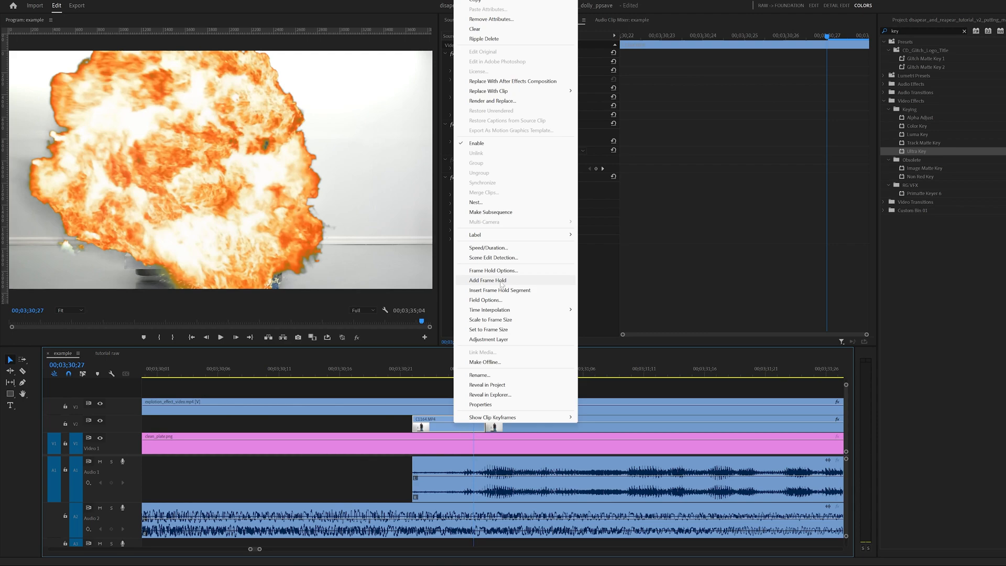